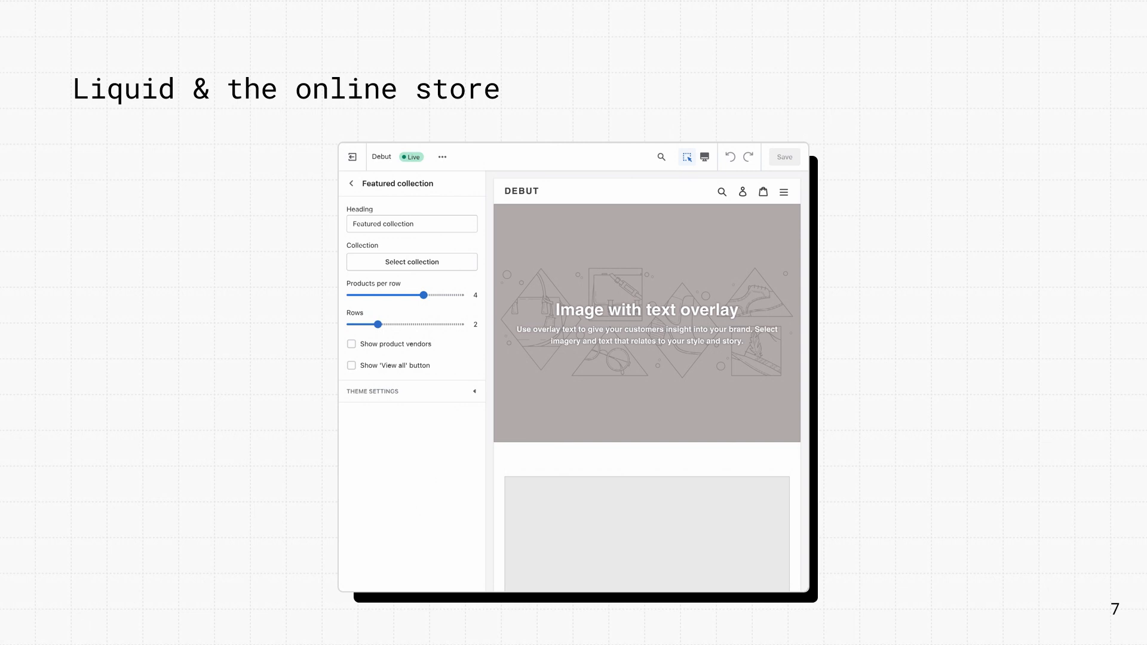
{"action": "key", "text": "Right"}
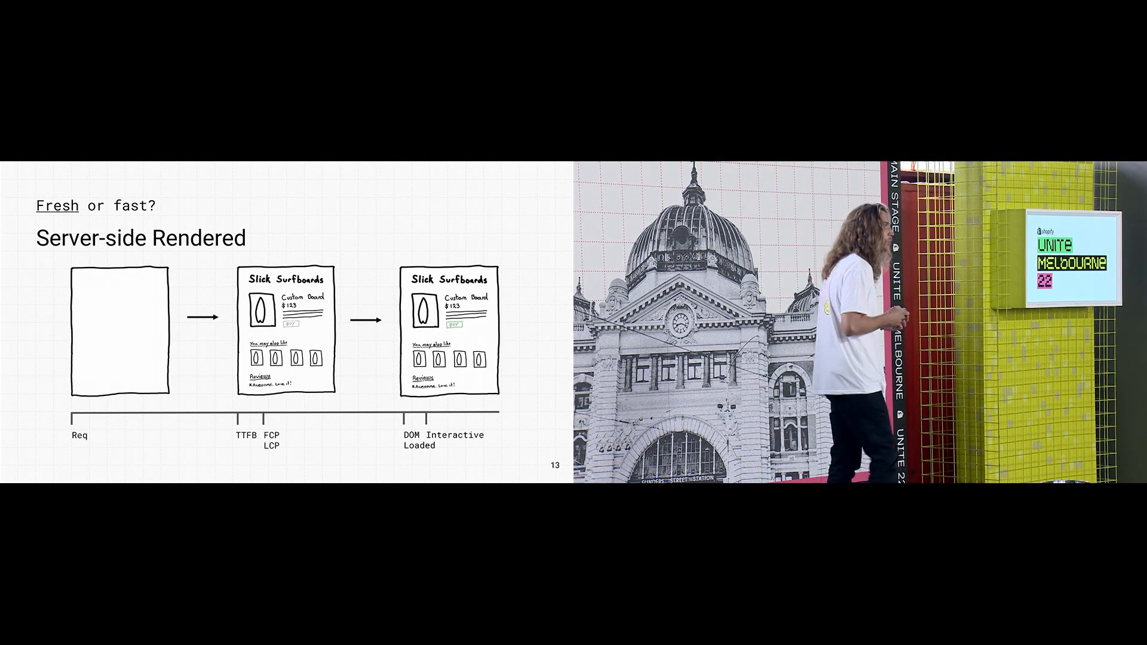
{"action": "key", "text": "right"}
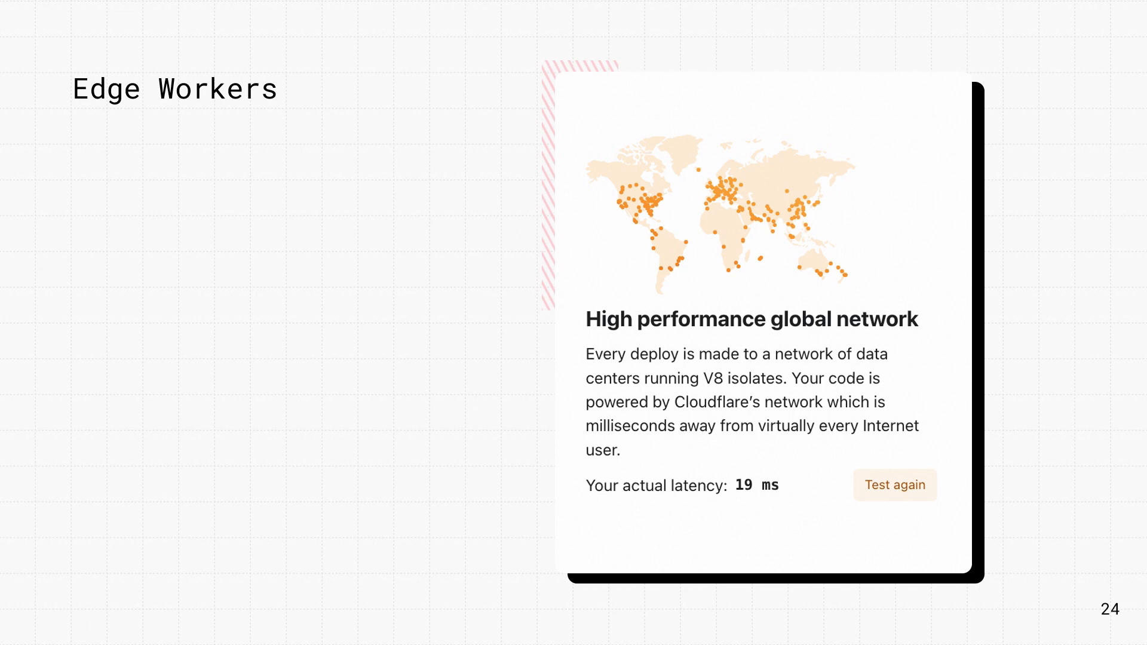
{"action": "key", "text": "Right"}
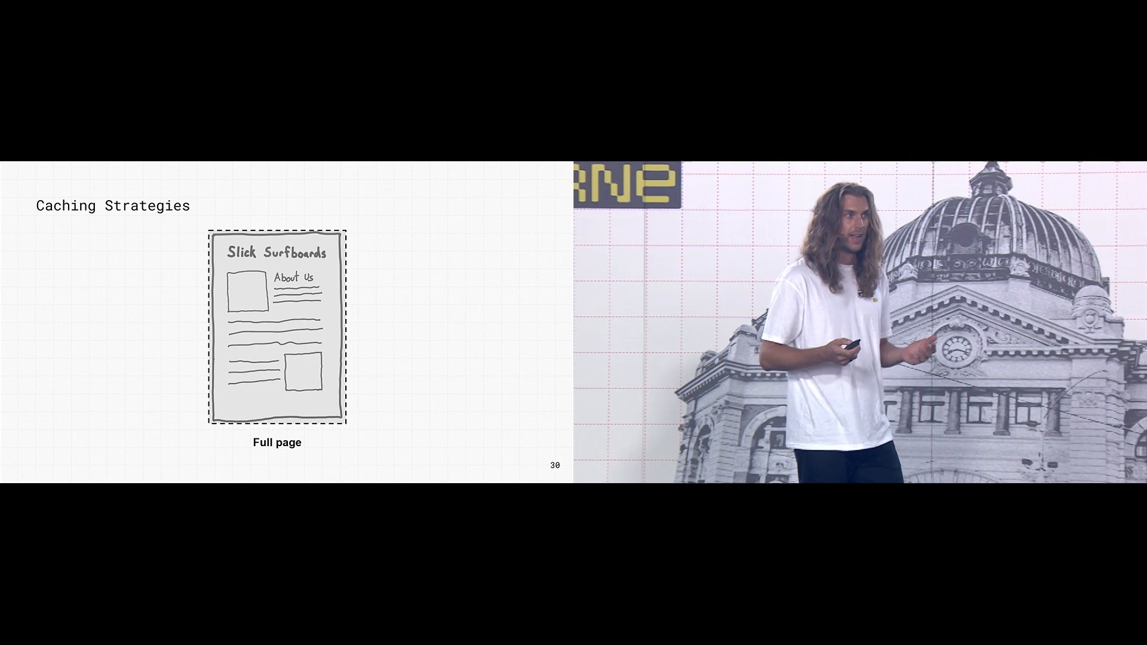
{"action": "key", "text": "Right"}
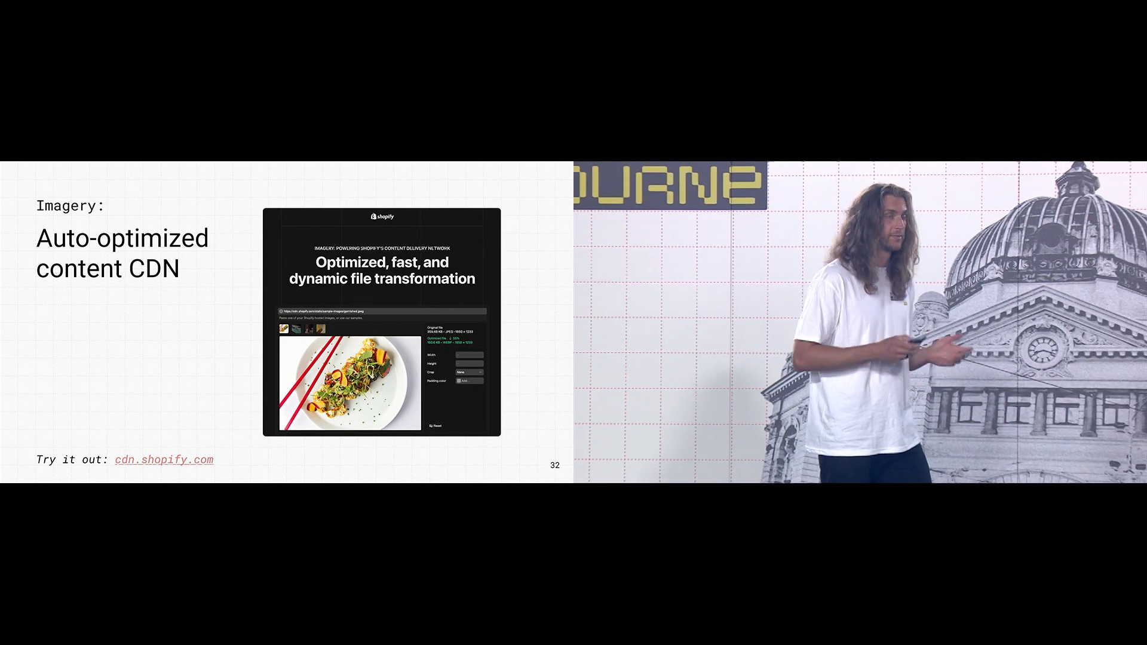
{"action": "key", "text": "Right"}
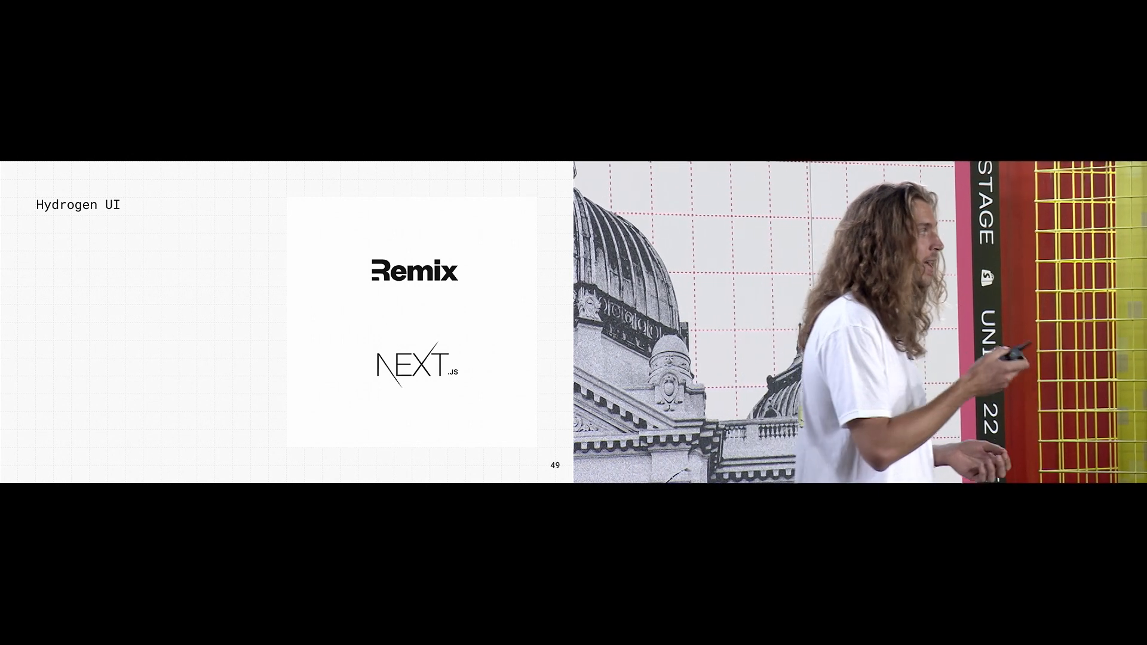
{"action": "key", "text": "Right"}
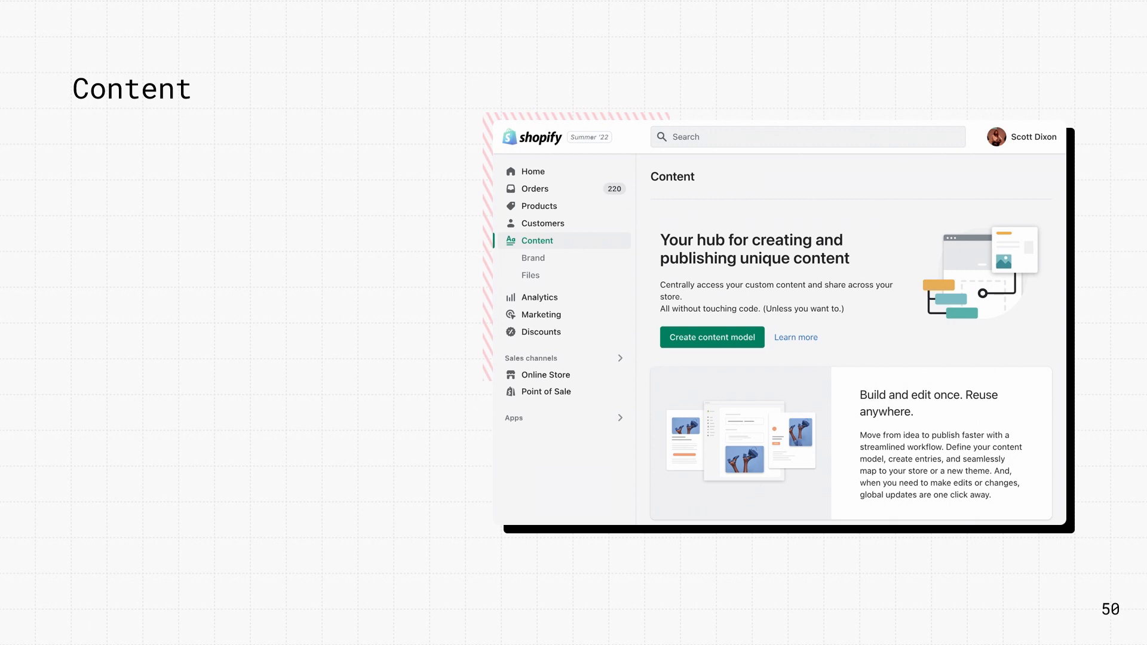
{"action": "key", "text": "Right"}
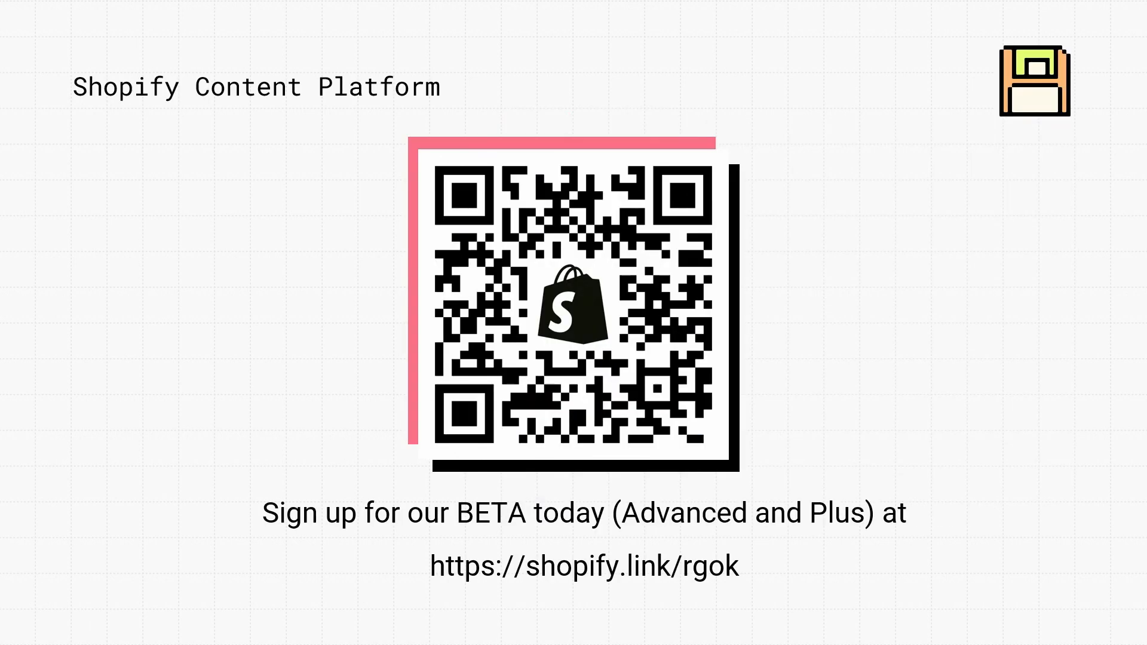